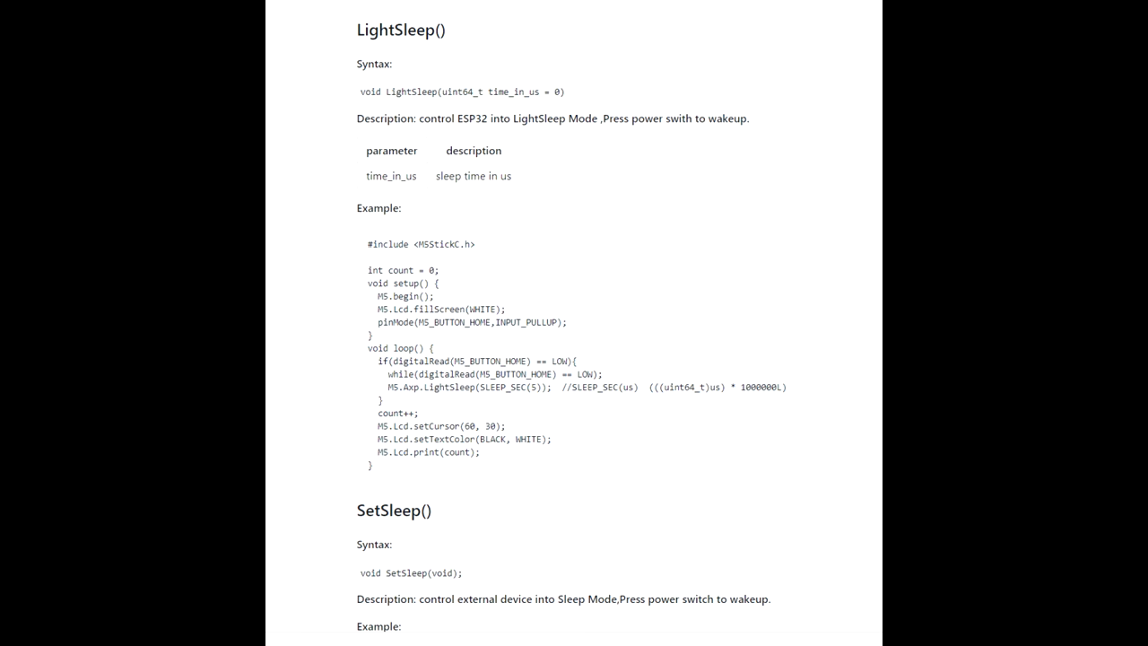
pyautogui.scroll(-3)
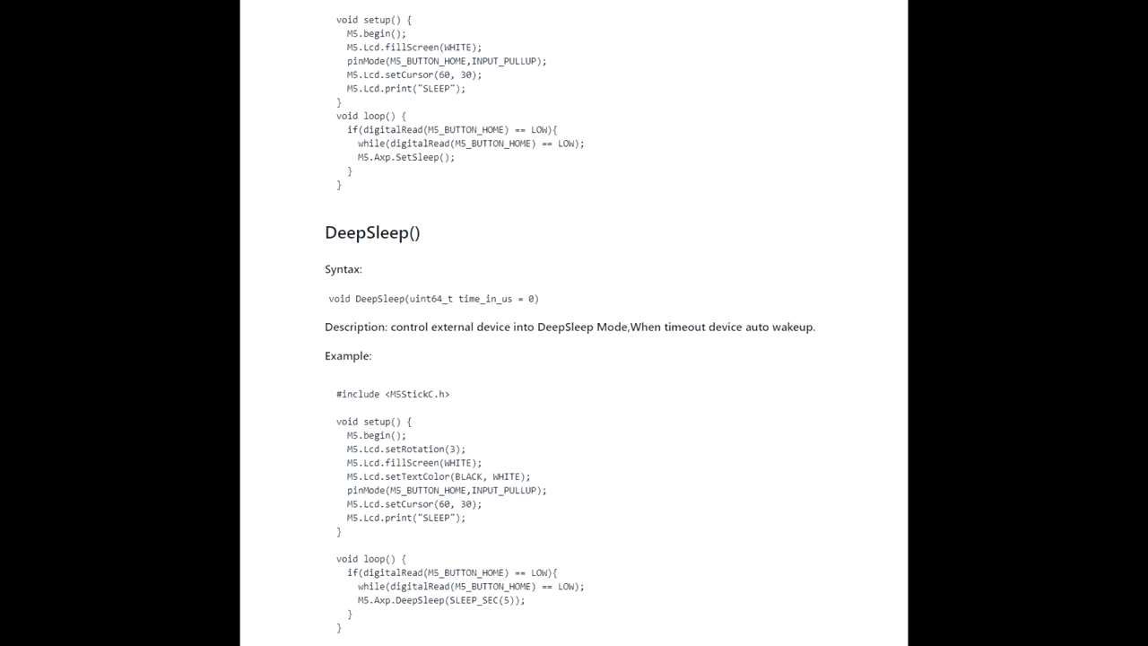